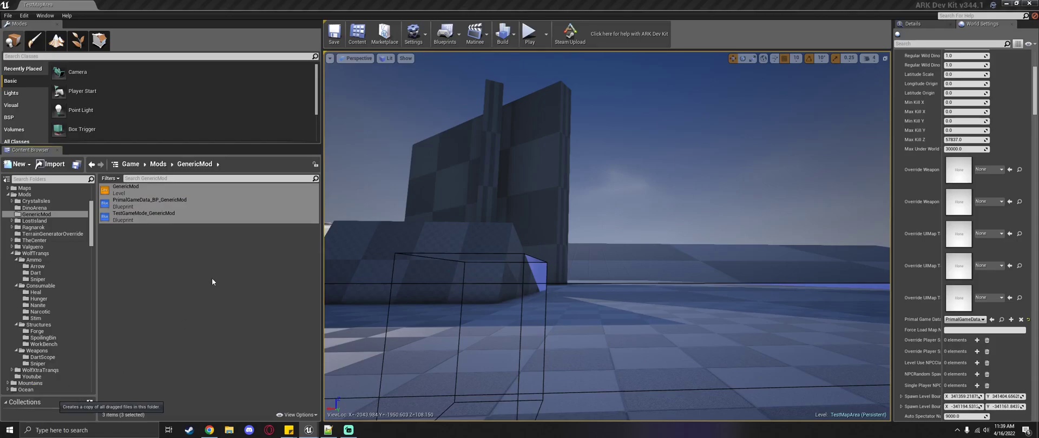
Copy the GenericMod level, PrimalGameData and TestGameMode blueprints into a new Youtube folder under Mods
click(32, 375)
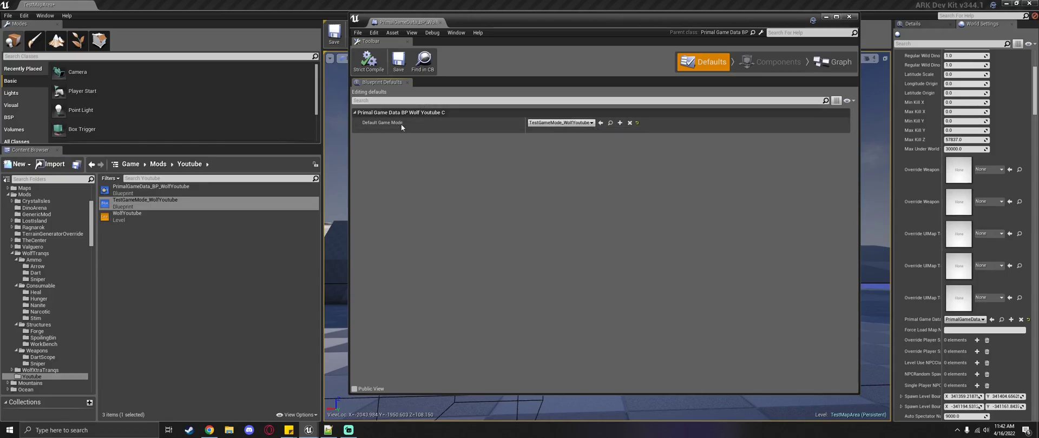
Set Default Game Mode of PrimalGameData_BP_WolfYoutube to TestGameMode_WolfYoutube in its Defaults
click(144, 203)
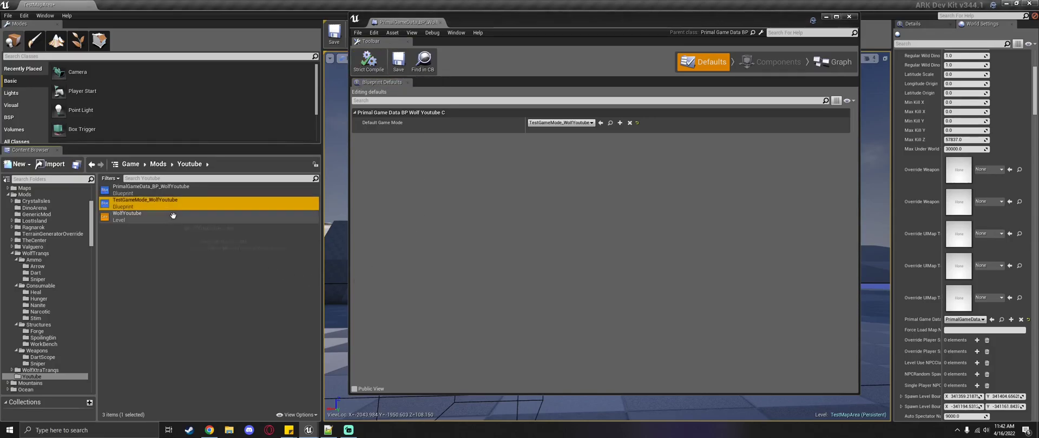